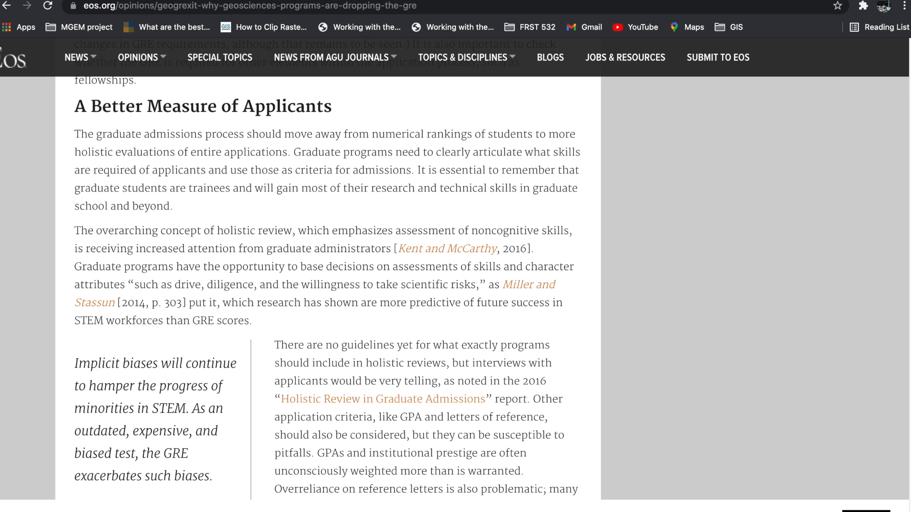
Scroll down the Eos article on geosciences programs dropping the GRE
scroll("down", 3)
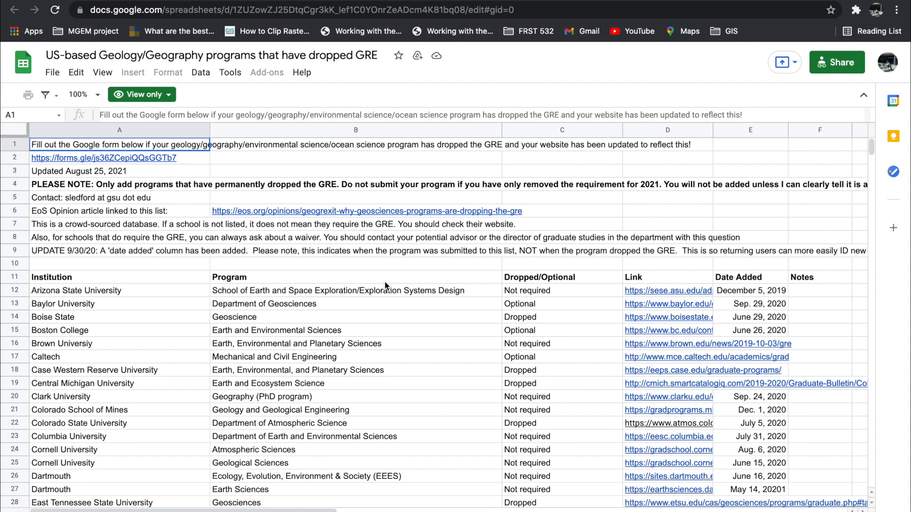
mouse_move(410, 297)
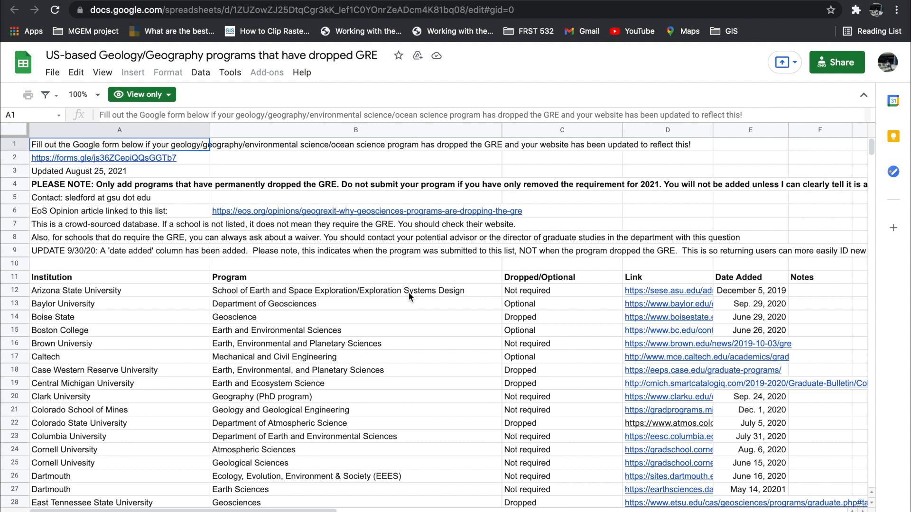
mouse_move(229, 104)
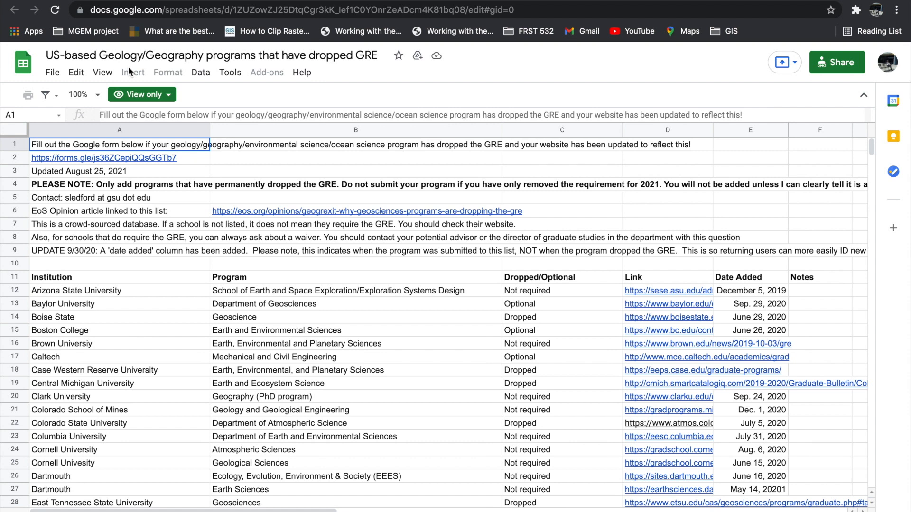
mouse_move(232, 354)
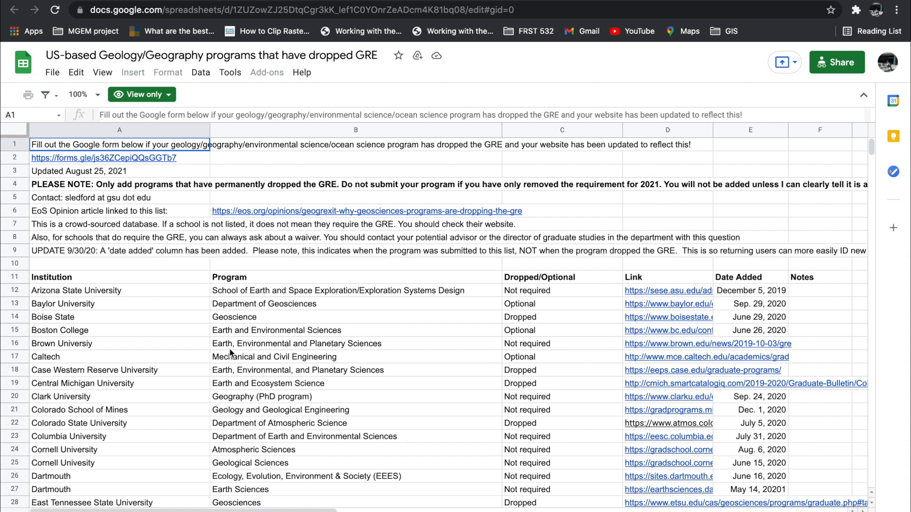
scroll("down", 3)
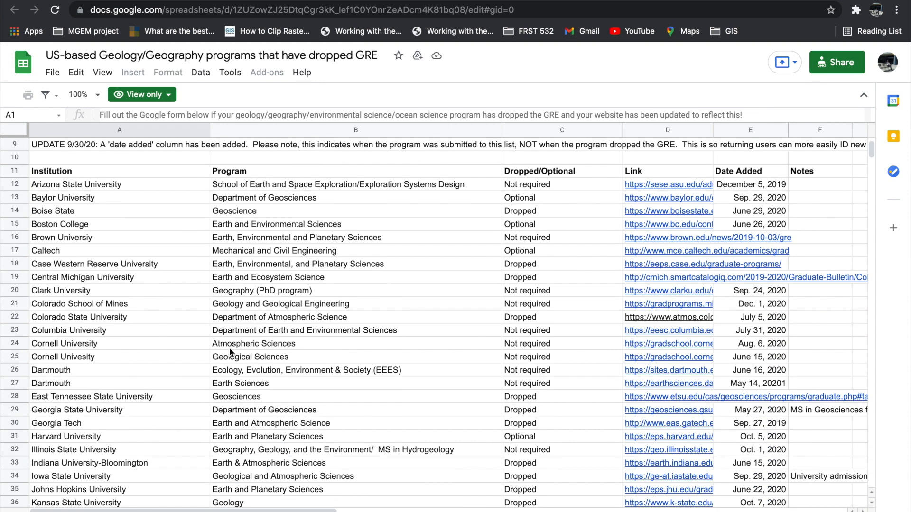
scroll("down", 3)
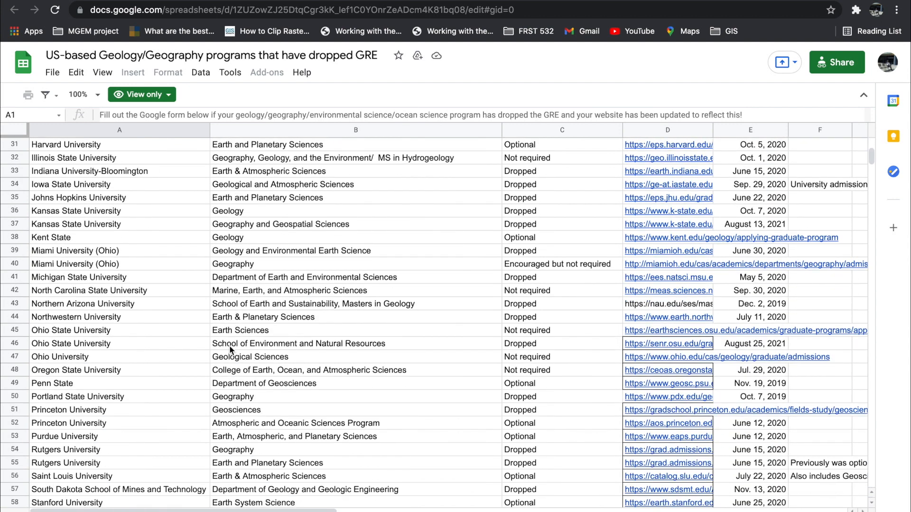
scroll("up", 3)
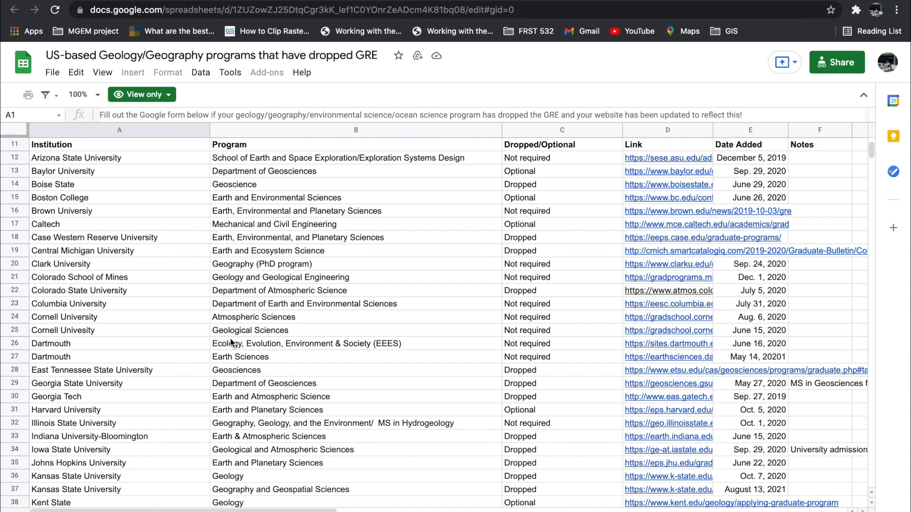
scroll("down", 3)
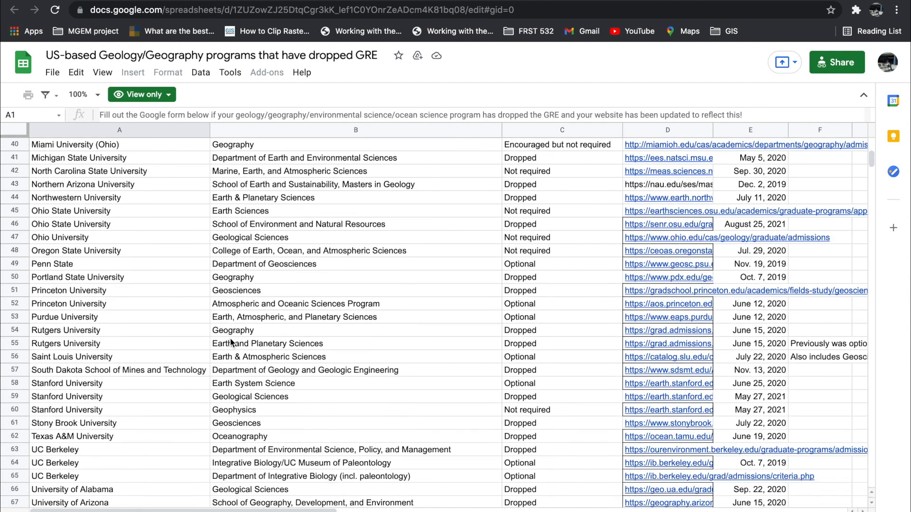
scroll("down", 3)
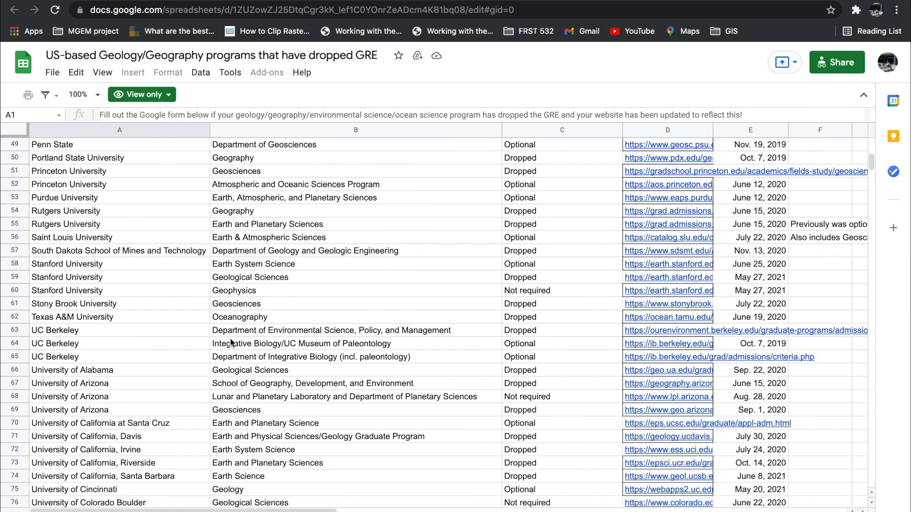
scroll("down", 3)
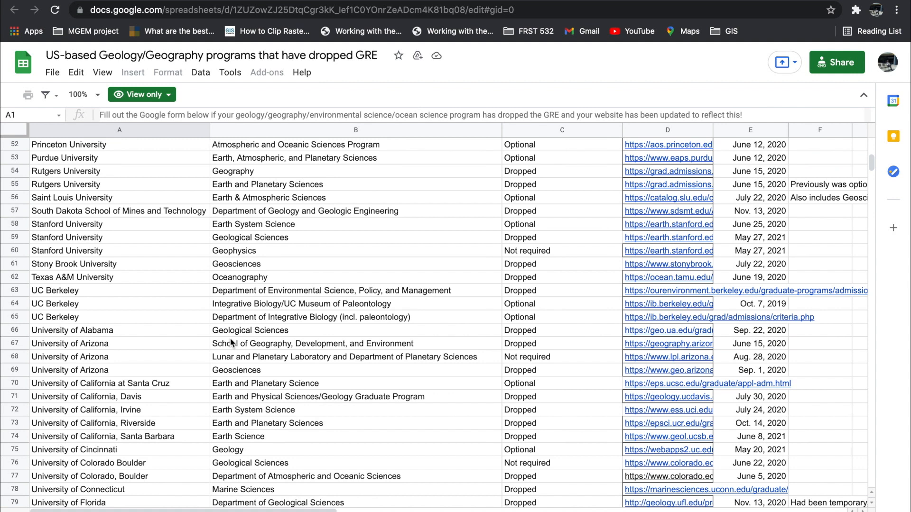
scroll("down", 3)
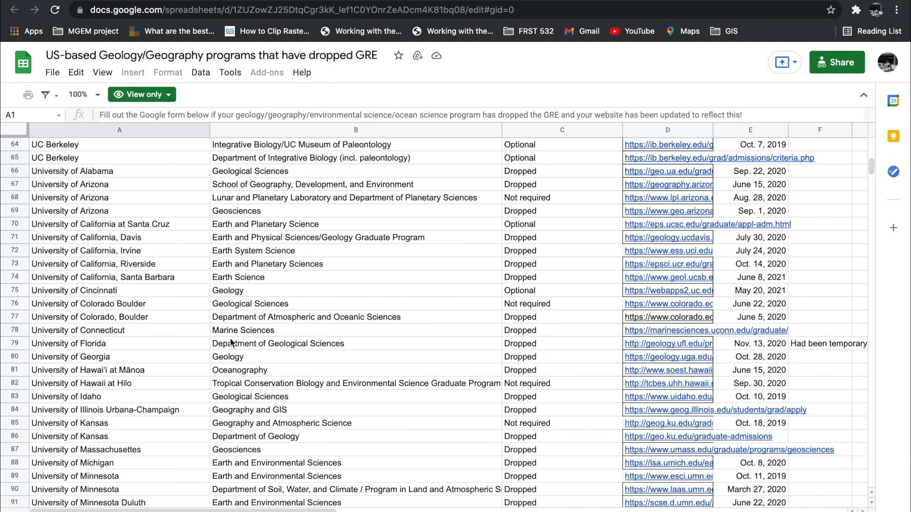
scroll("down", 3)
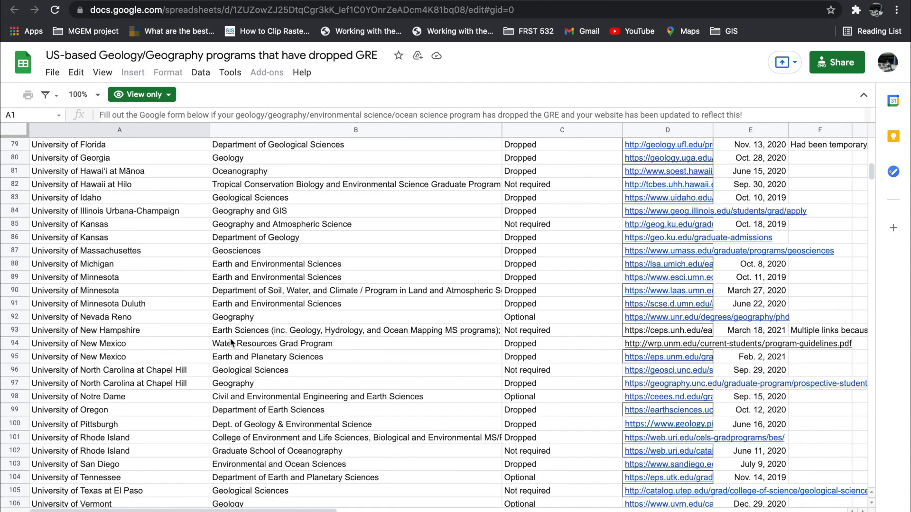
scroll("down", 3)
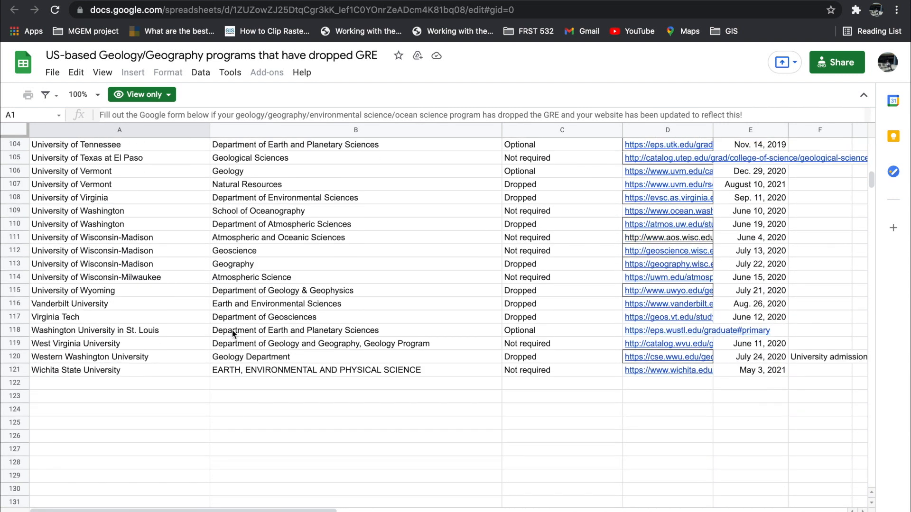
scroll("up", 3)
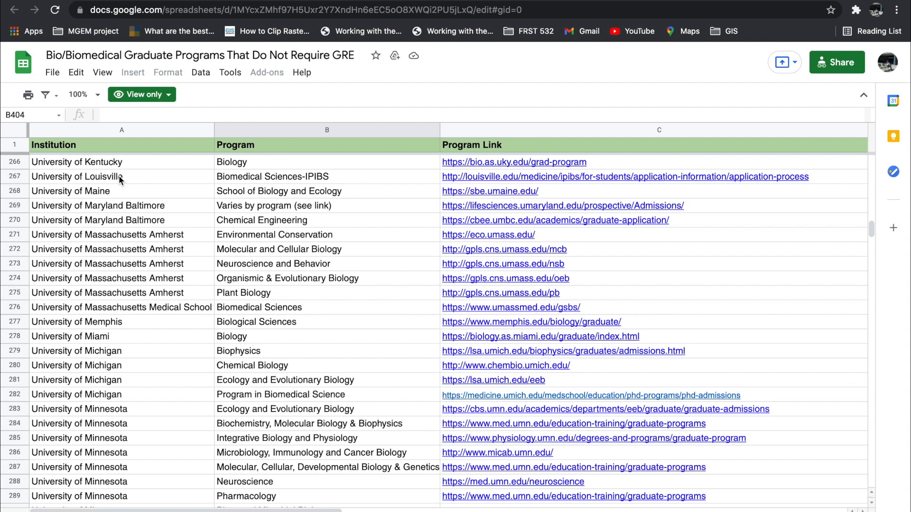
Scroll back up the Bio/Biomedical programs list, then switch to the public health programs spreadsheet
scroll("up", 3)
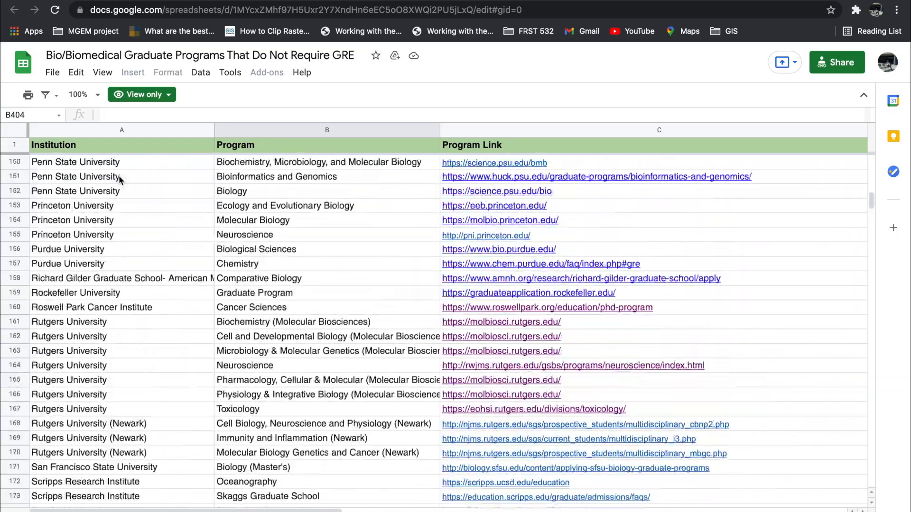
scroll("up", 3)
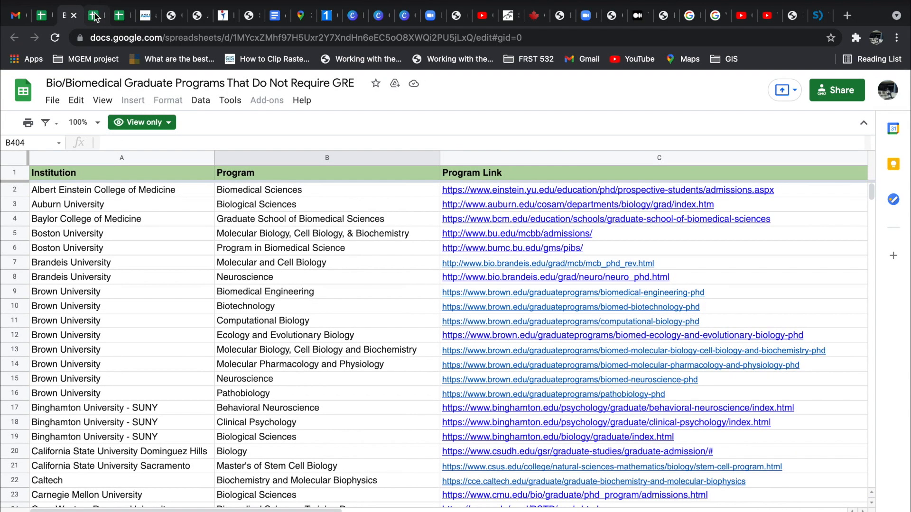
left_click(88, 16)
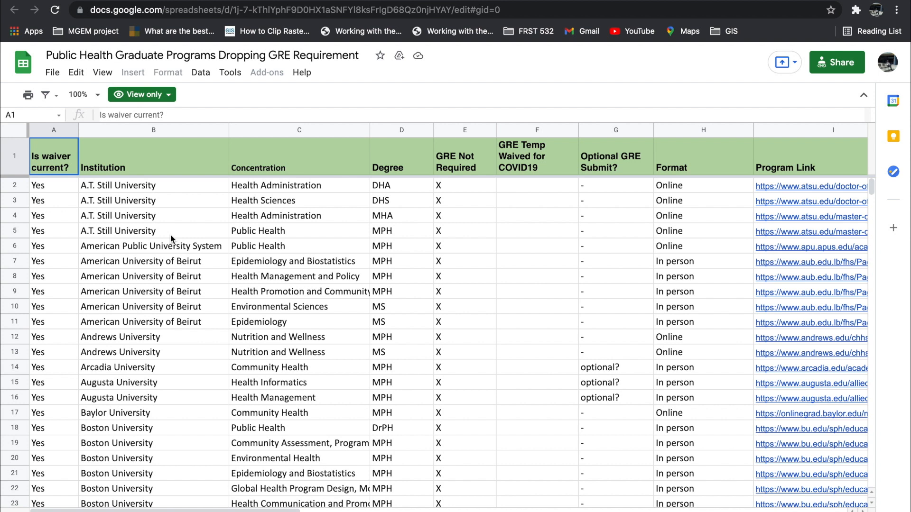
mouse_move(242, 292)
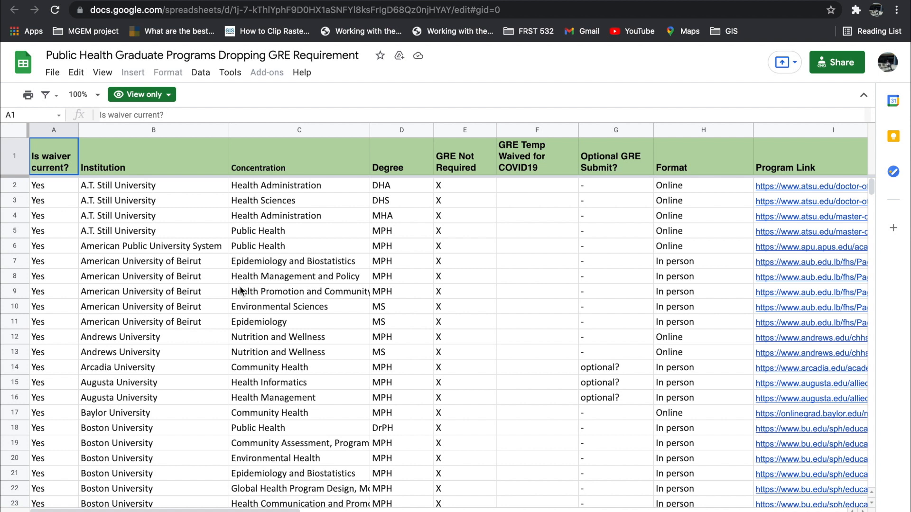
Scroll the public health list from Boston University (row ~31) down to University of Illinois Chicago (row ~927)
scroll("down", 3)
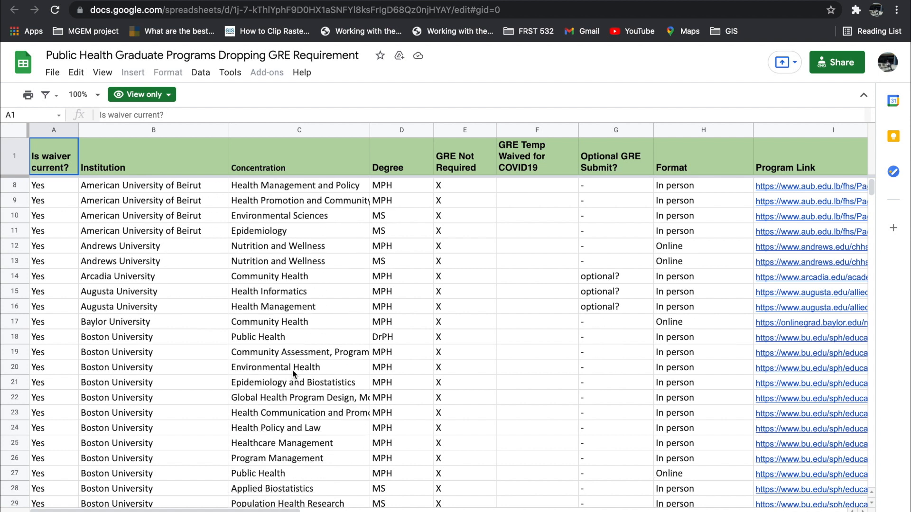
scroll("down", 3)
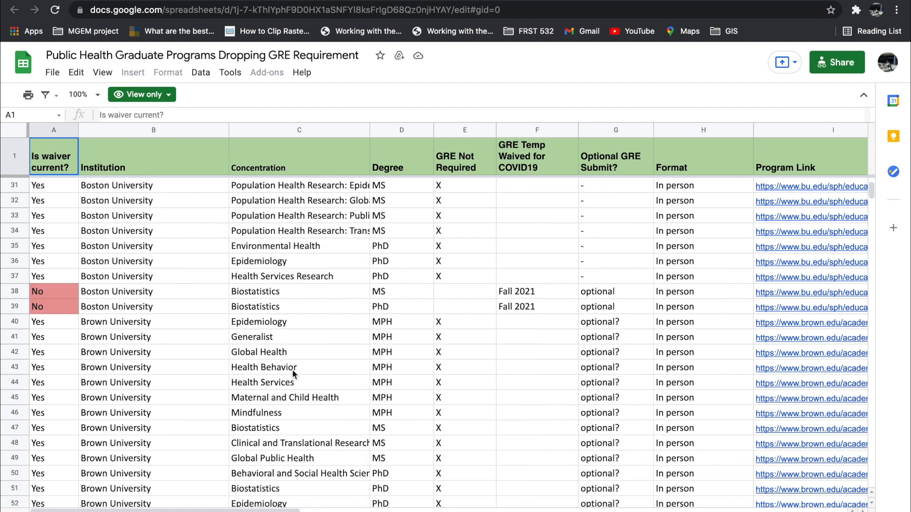
scroll("down", 3)
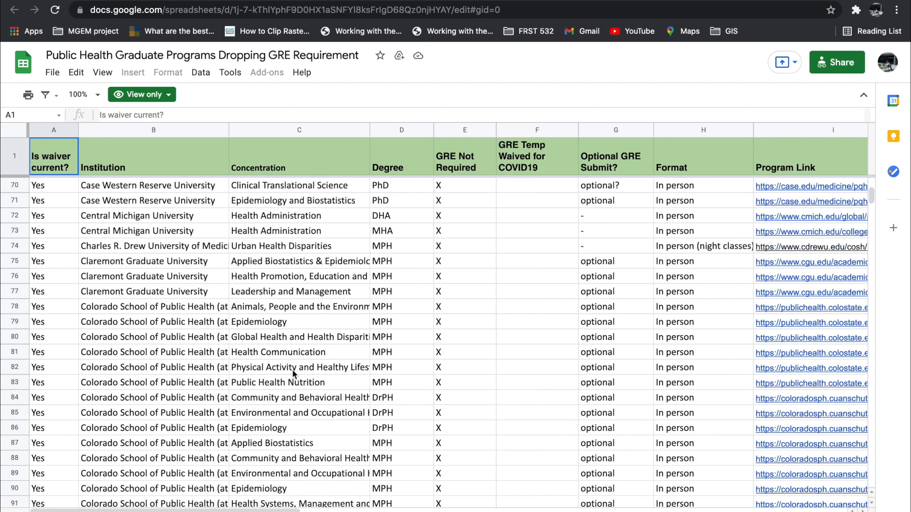
scroll("down", 3)
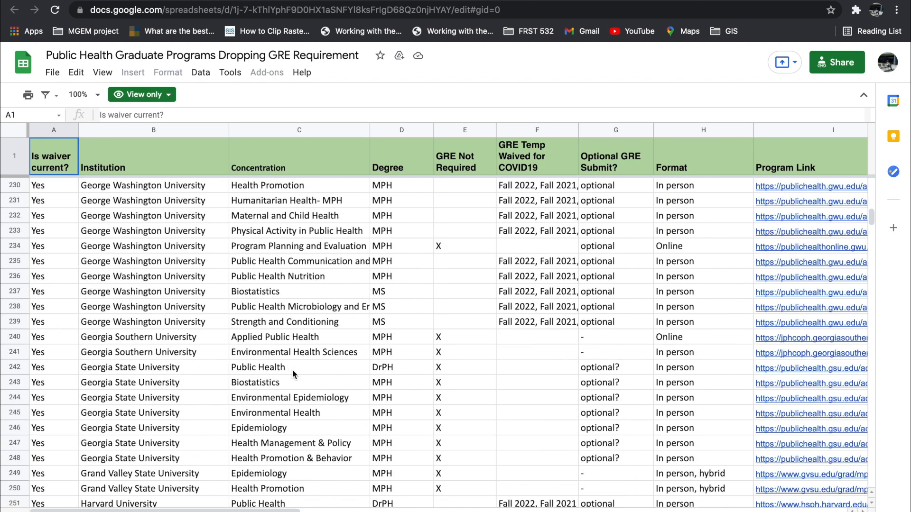
scroll("down", 3)
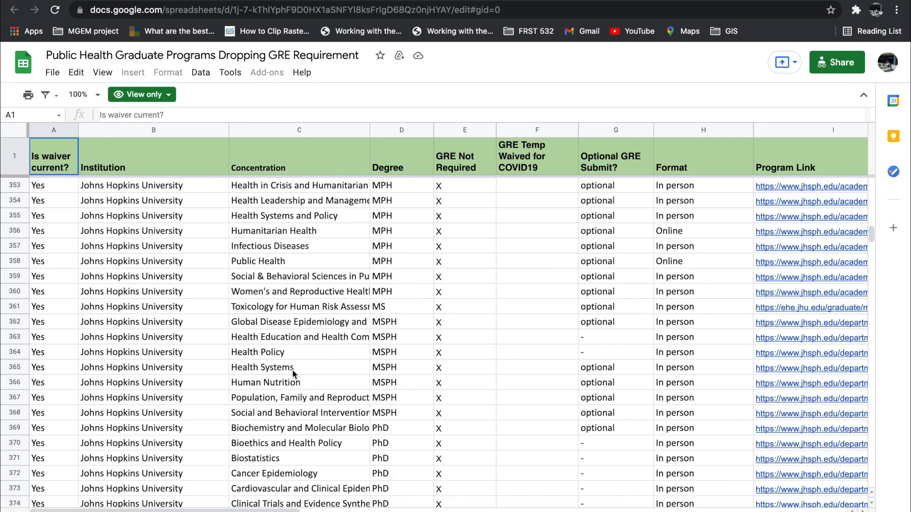
scroll("down", 3)
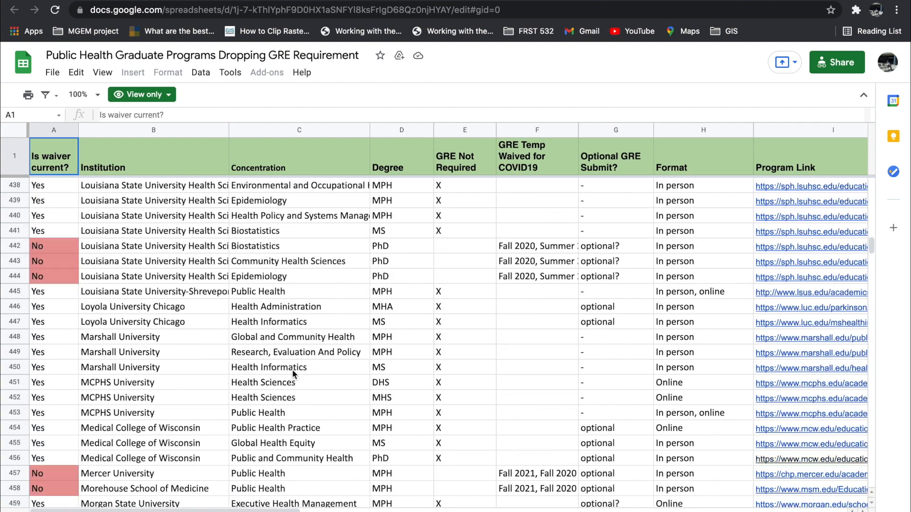
scroll("down", 3)
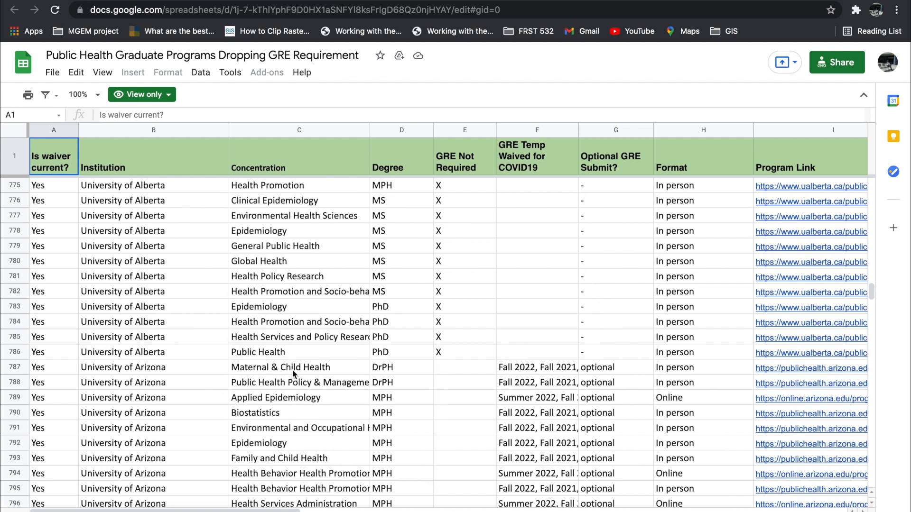
scroll("down", 3)
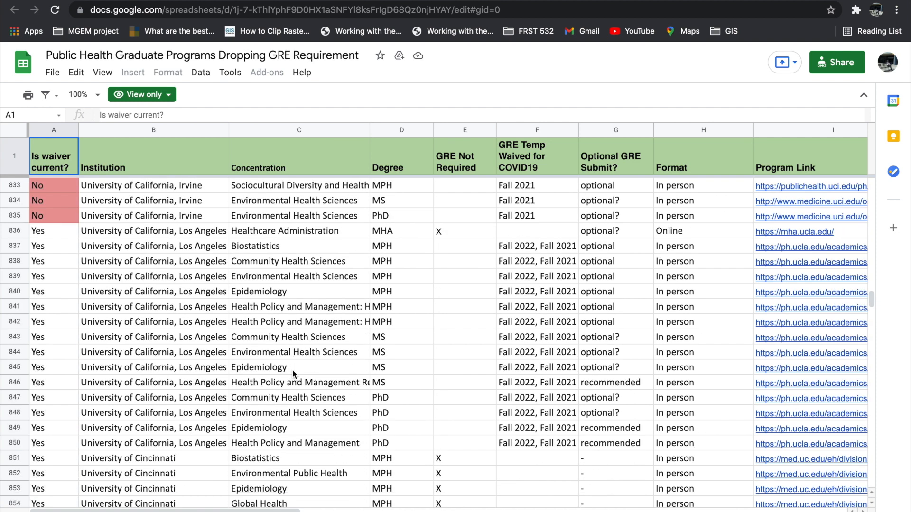
scroll("down", 3)
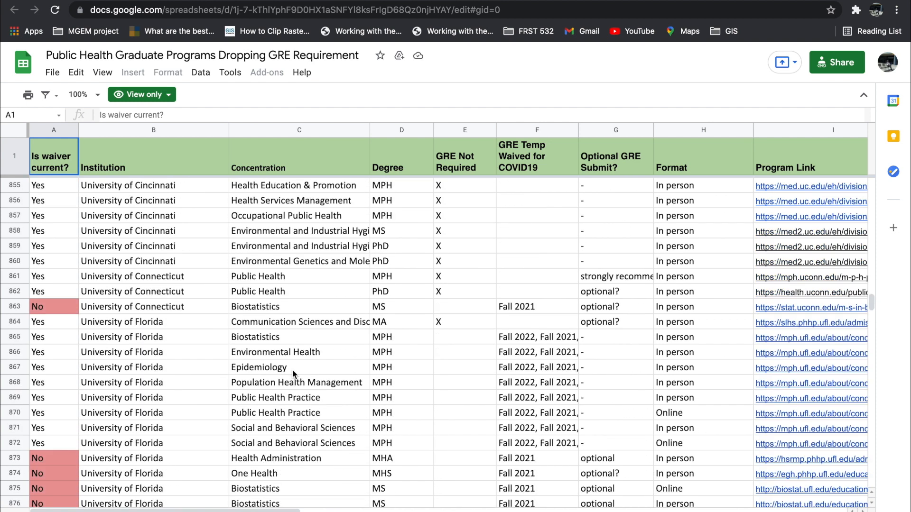
scroll("down", 3)
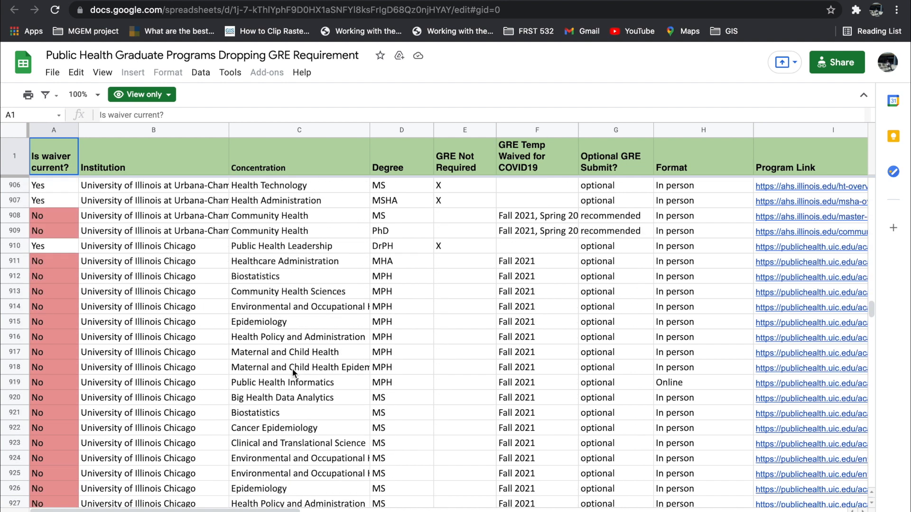
scroll("down", 3)
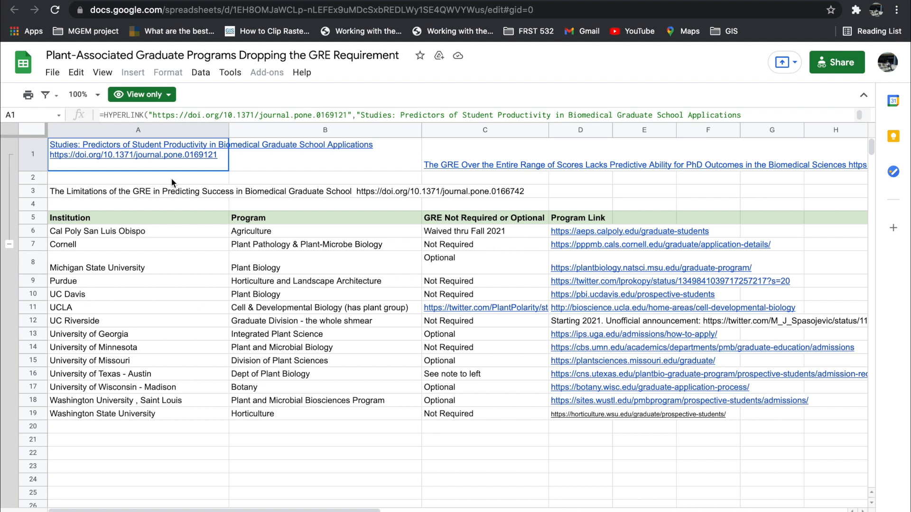
mouse_move(74, 249)
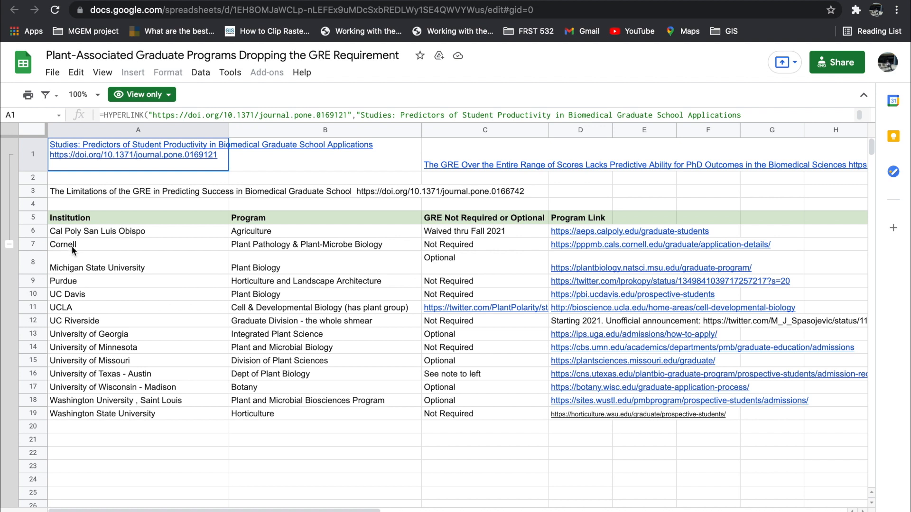
mouse_move(71, 290)
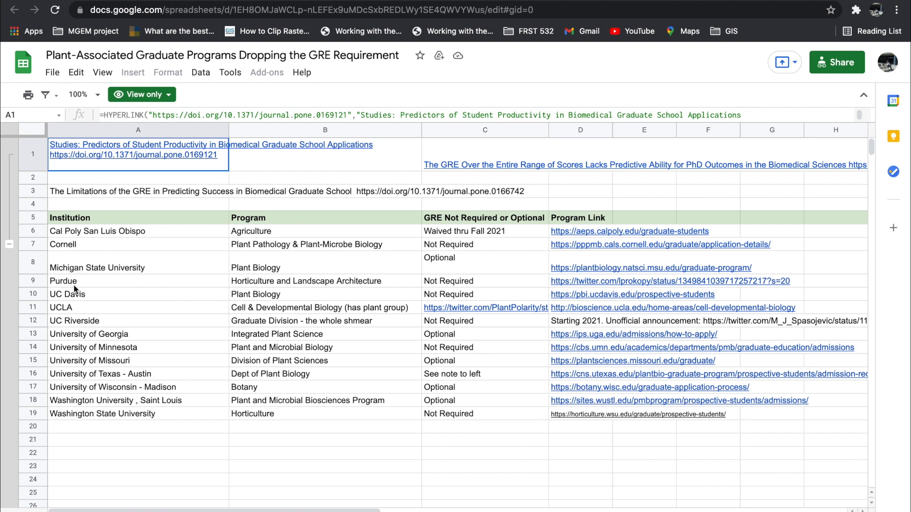
mouse_move(88, 336)
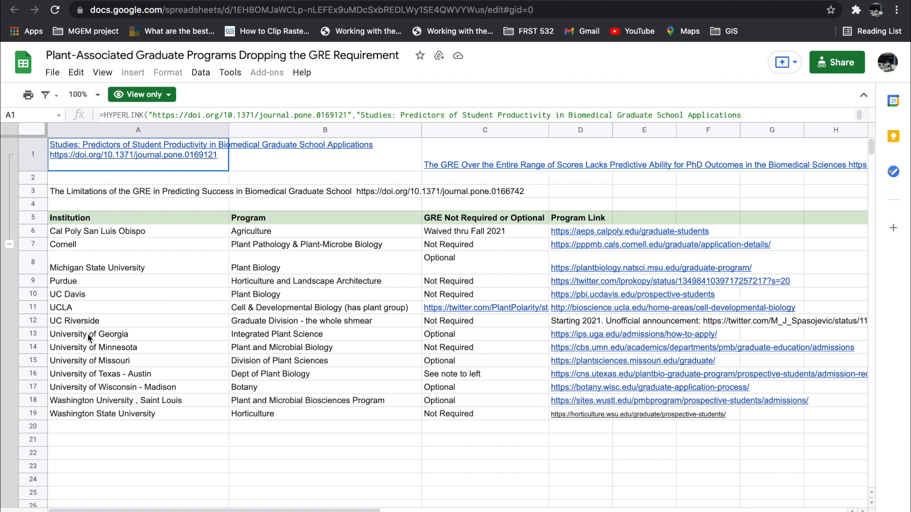
mouse_move(102, 361)
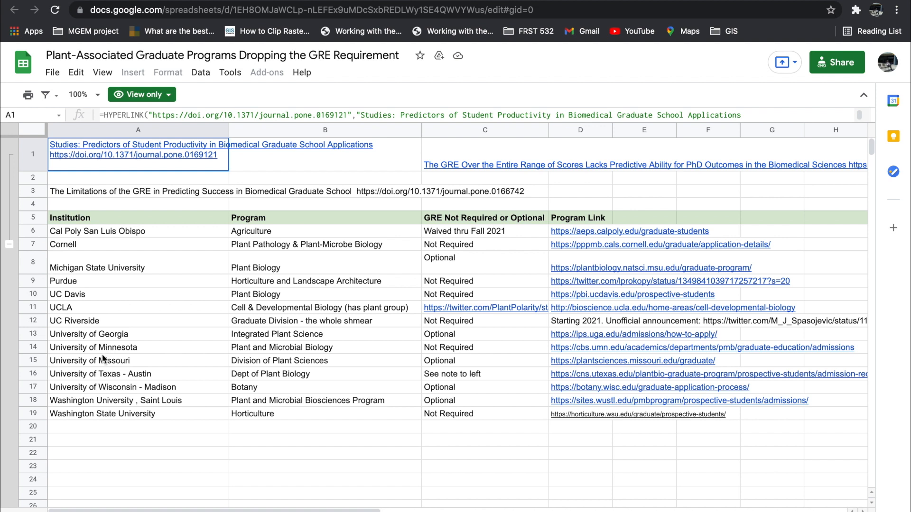
mouse_move(355, 400)
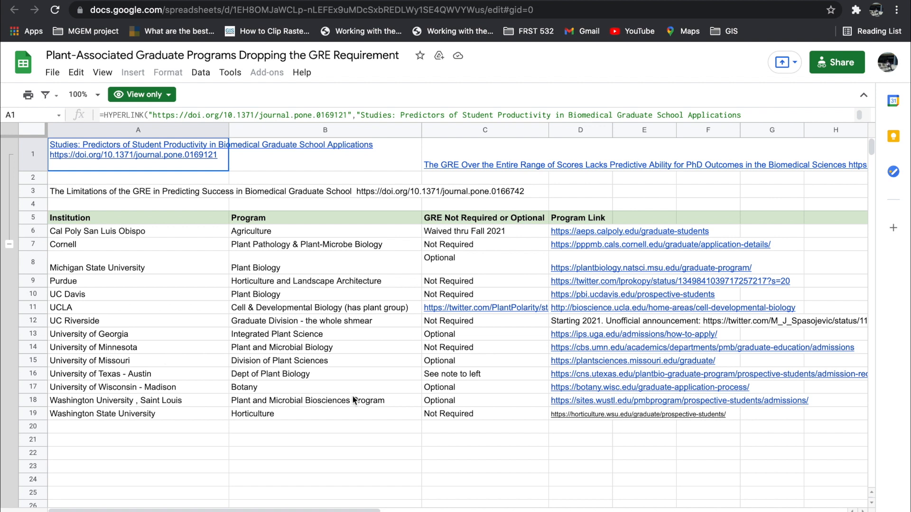
mouse_move(261, 193)
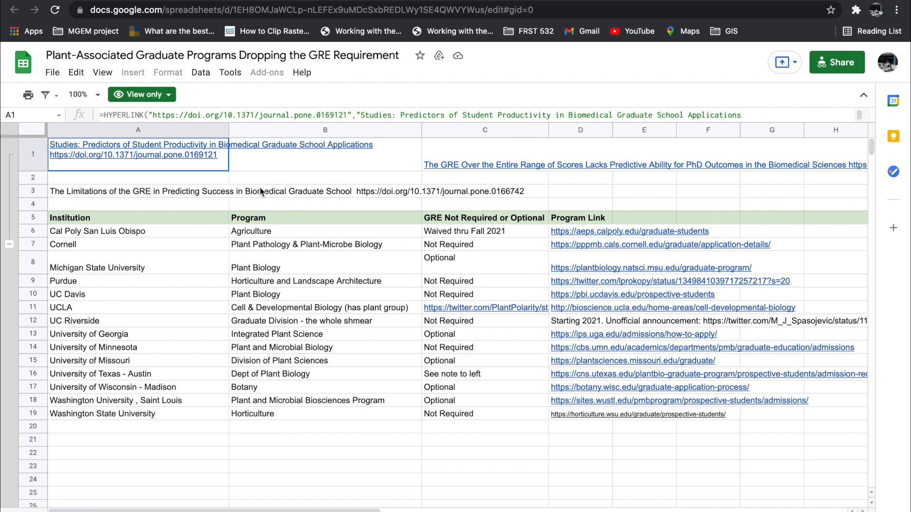
mouse_move(250, 186)
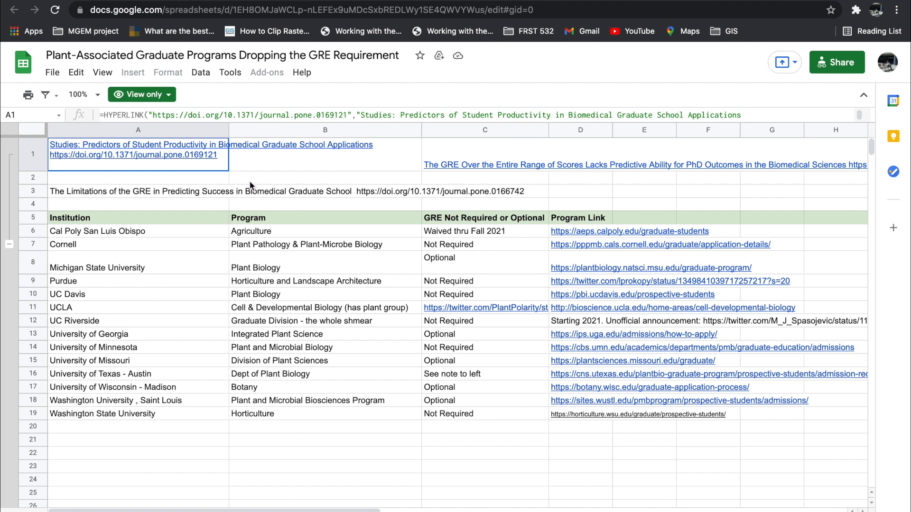
mouse_move(242, 163)
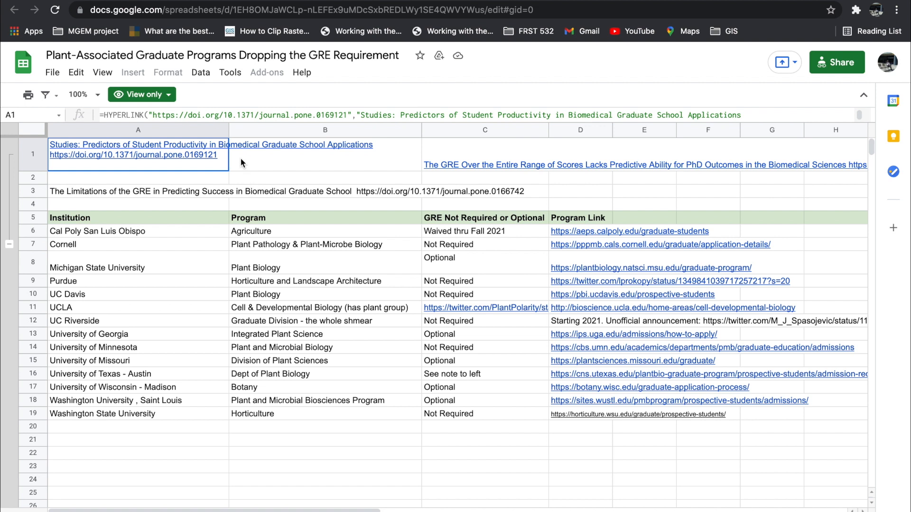
mouse_move(460, 187)
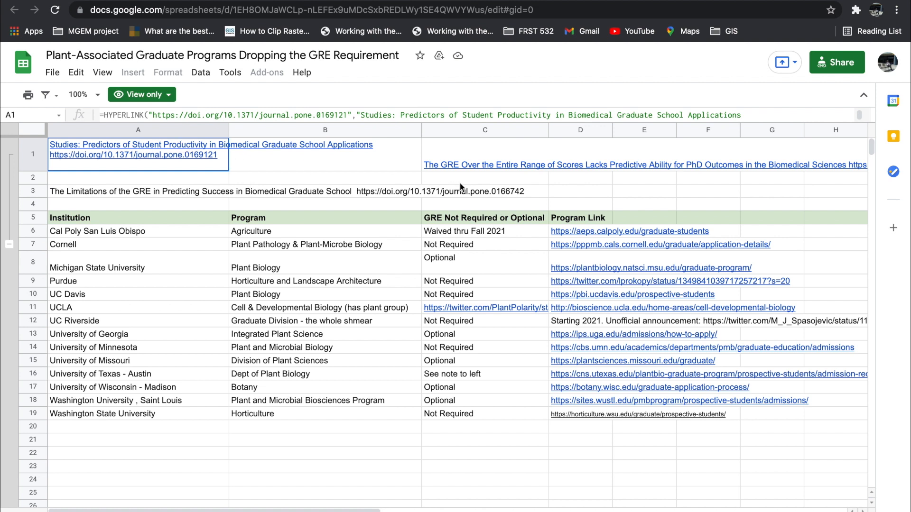
mouse_move(486, 186)
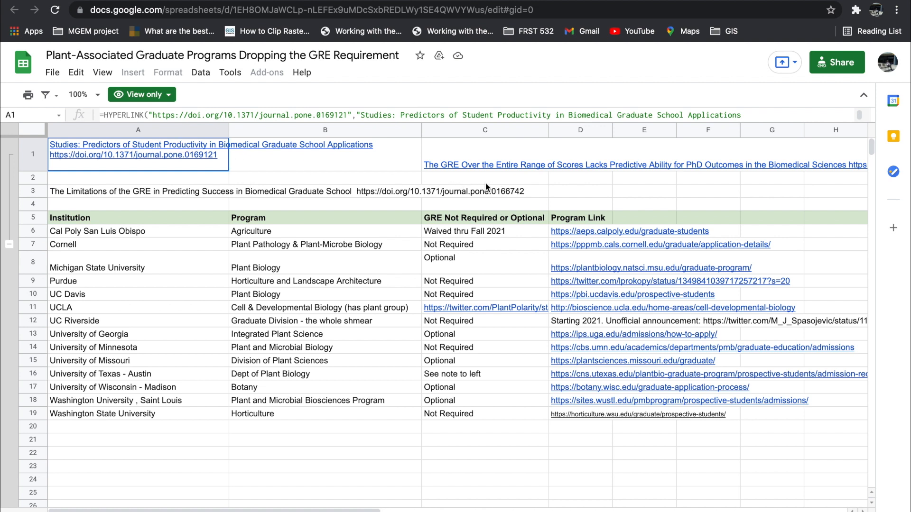